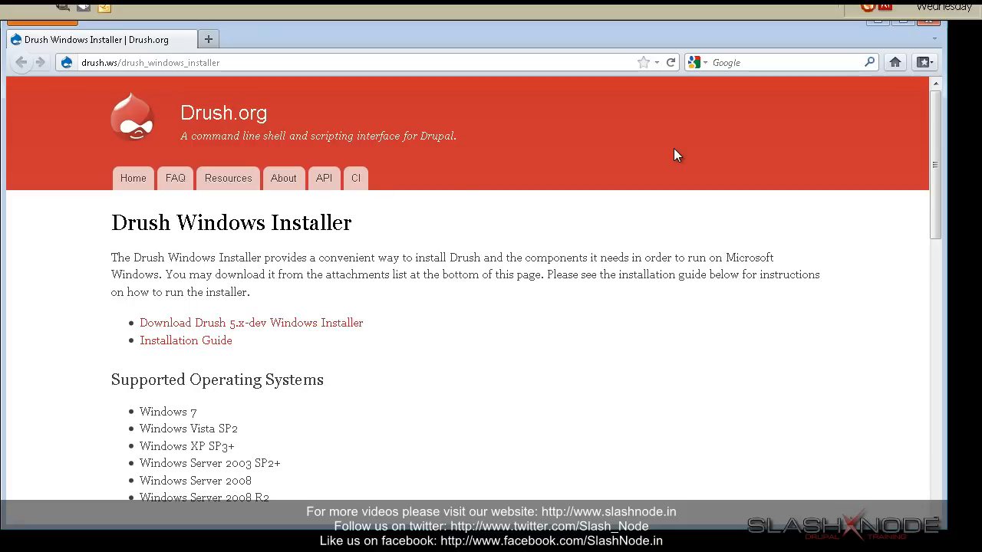
{"action": "mouse_move", "coordinate": [884, 47]}
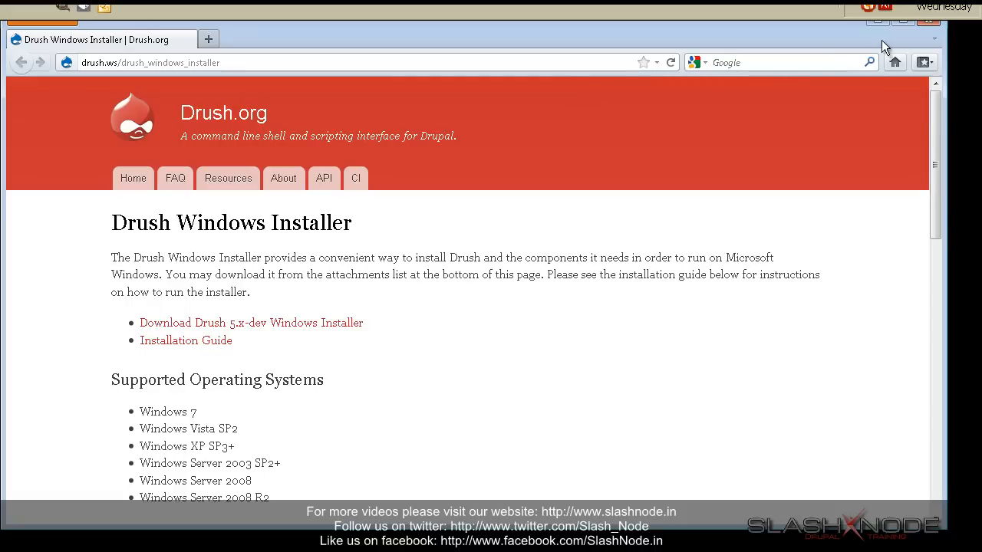
{"action": "mouse_move", "coordinate": [880, 31]}
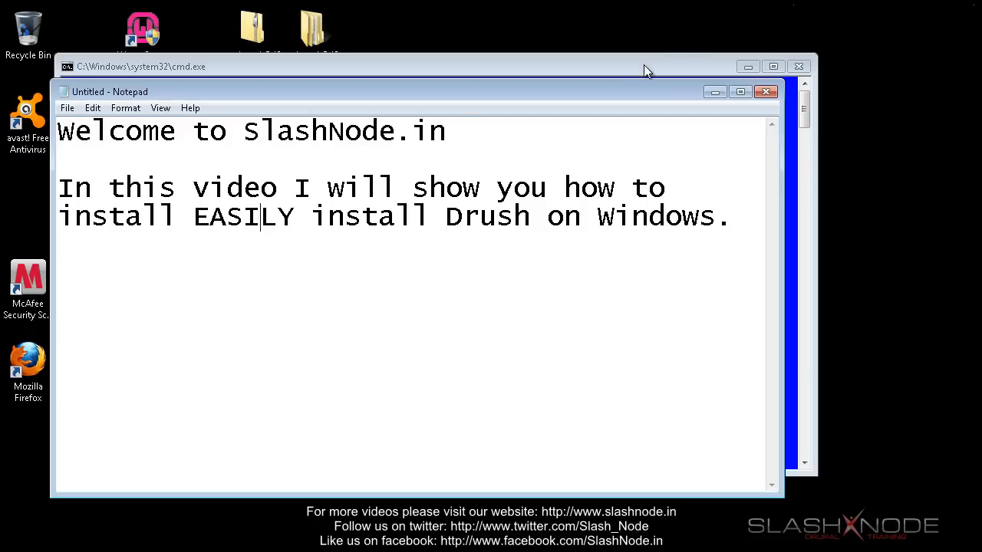
{"action": "mouse_move", "coordinate": [721, 60]}
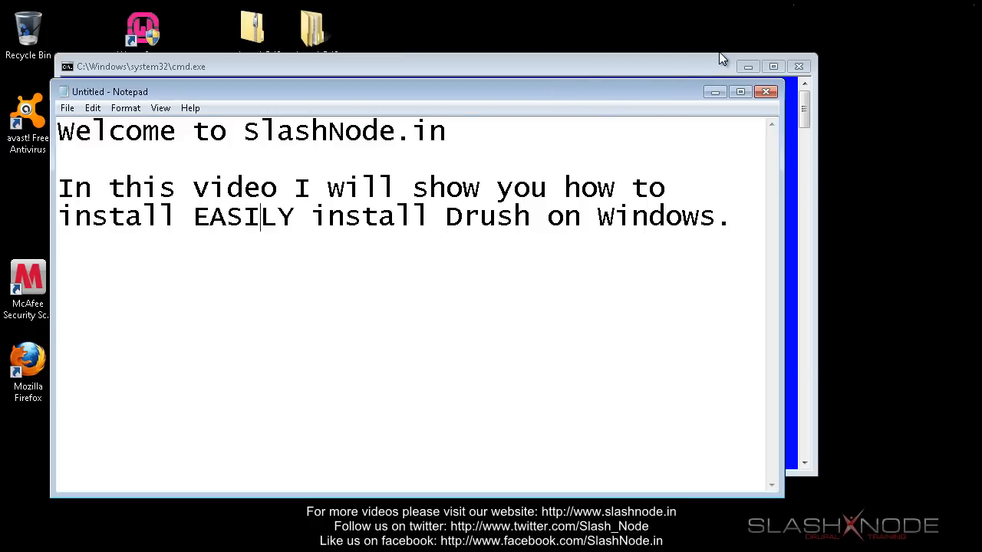
{"action": "mouse_move", "coordinate": [707, 90]}
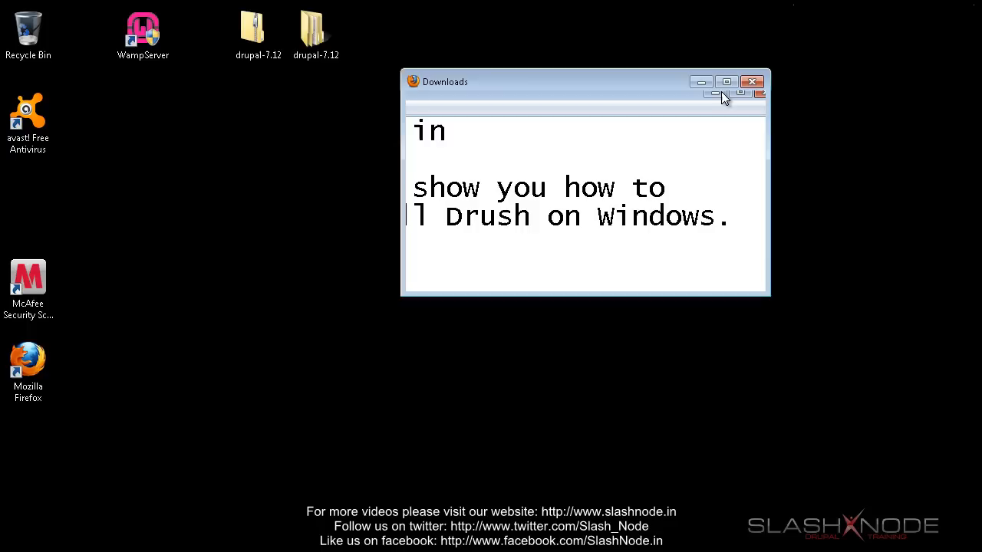
Run the downloaded Drush .msi and install it with the entire feature tree included.
{"action": "double_click", "coordinate": [552, 109]}
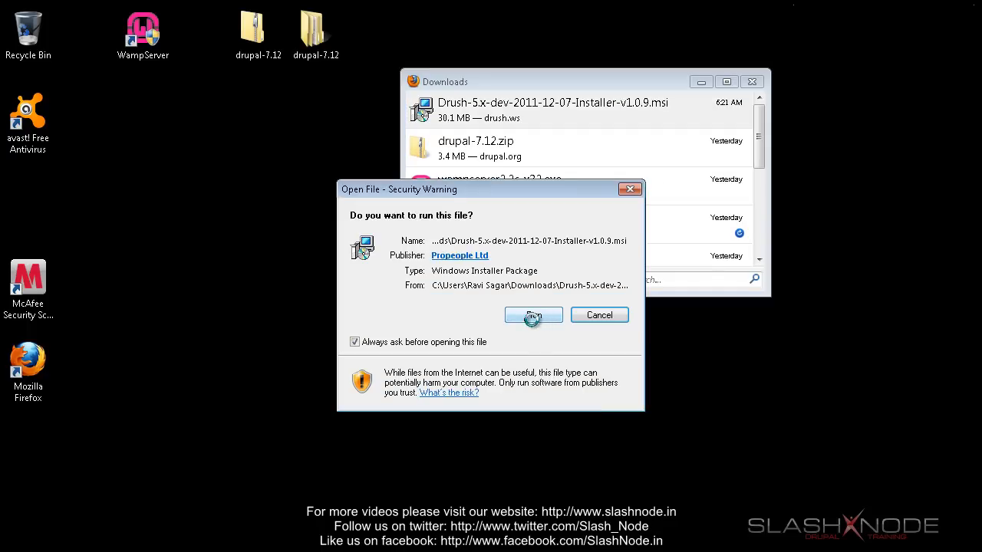
{"action": "left_click", "coordinate": [533, 315]}
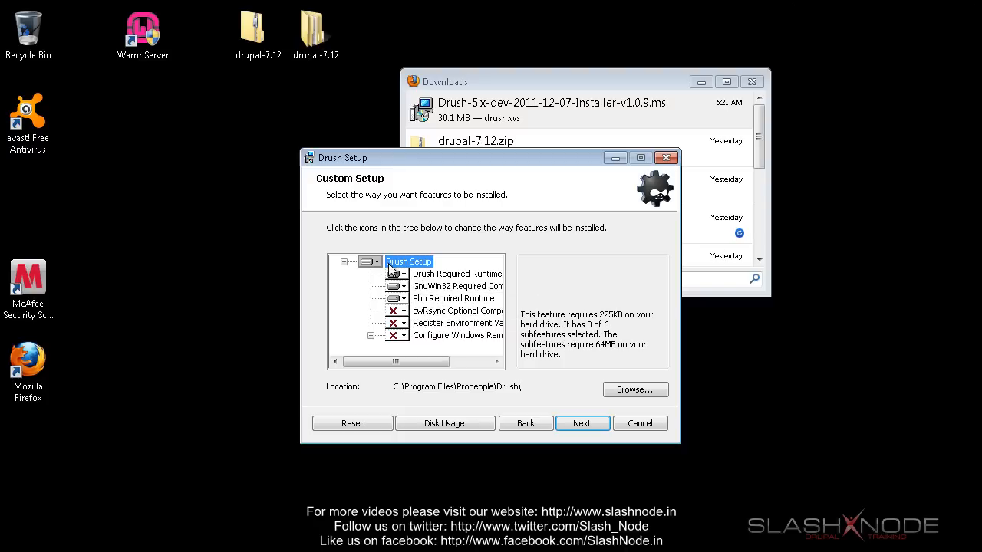
{"action": "left_click", "coordinate": [370, 261]}
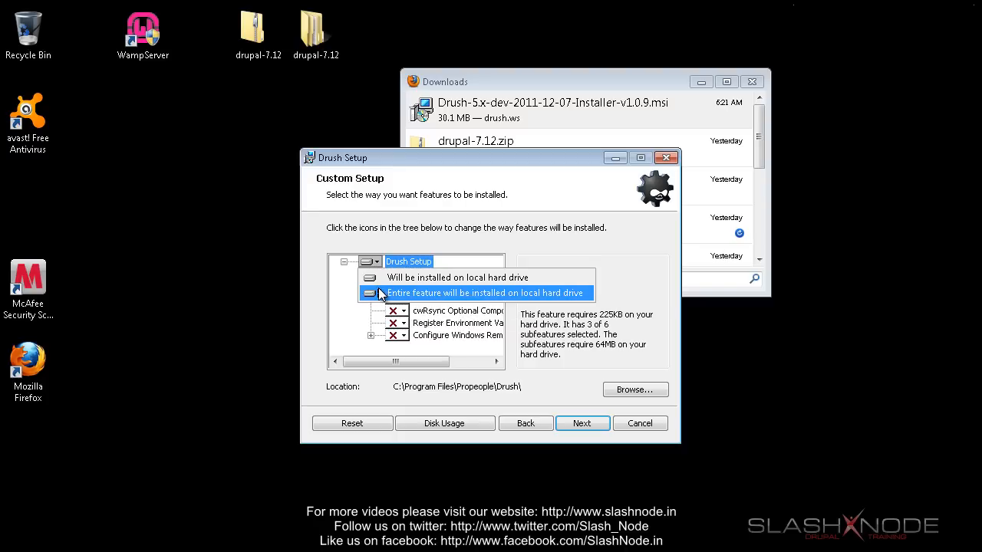
{"action": "left_click", "coordinate": [487, 292]}
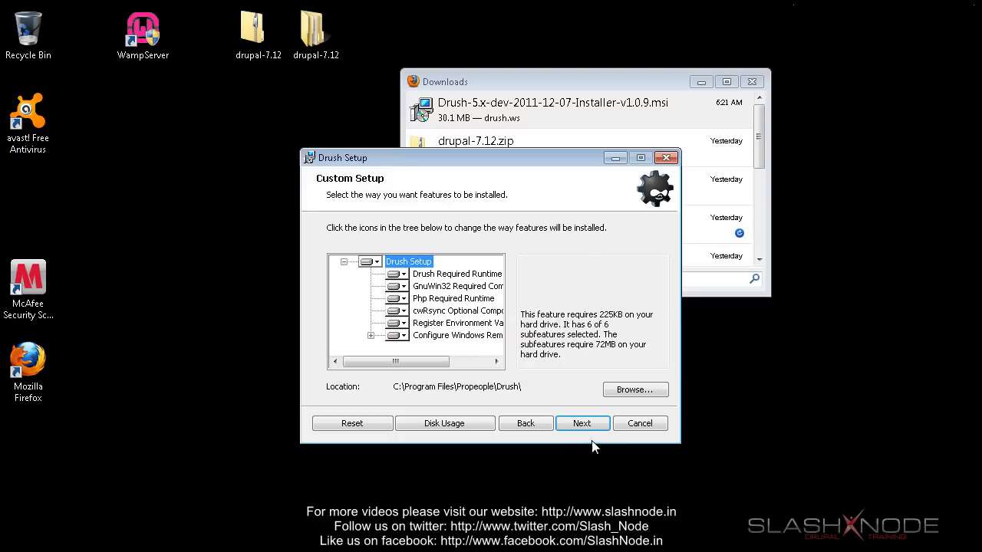
{"action": "mouse_move", "coordinate": [578, 451]}
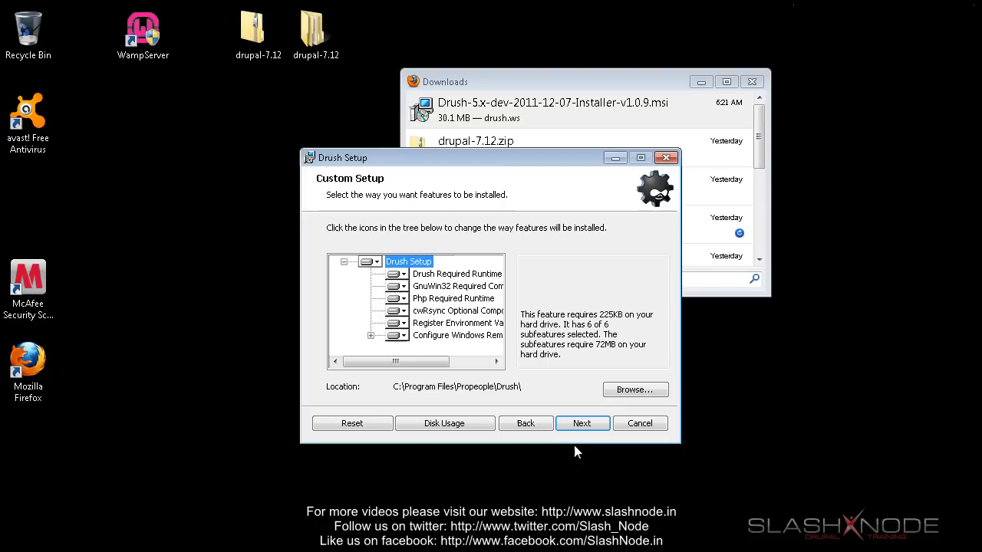
{"action": "mouse_move", "coordinate": [582, 423]}
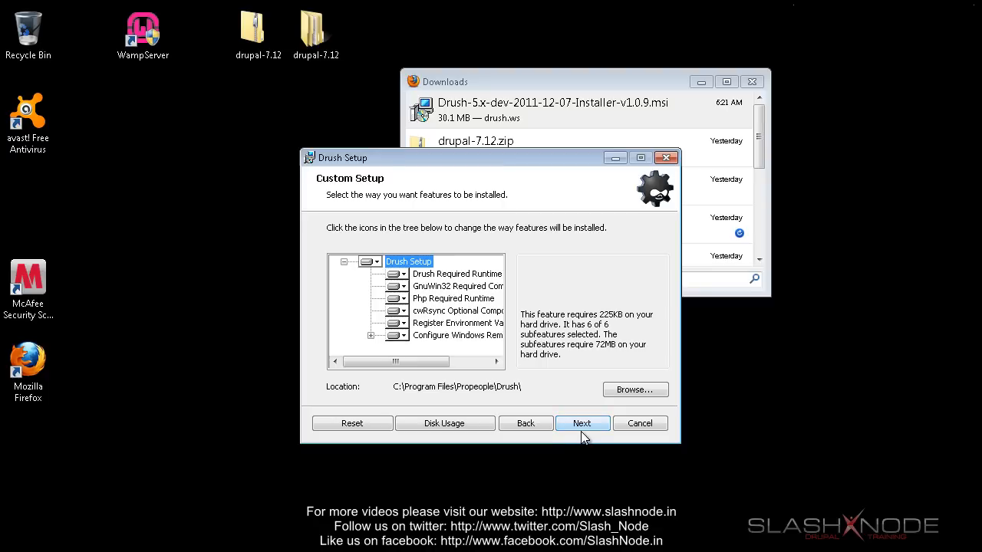
{"action": "left_click", "coordinate": [582, 423]}
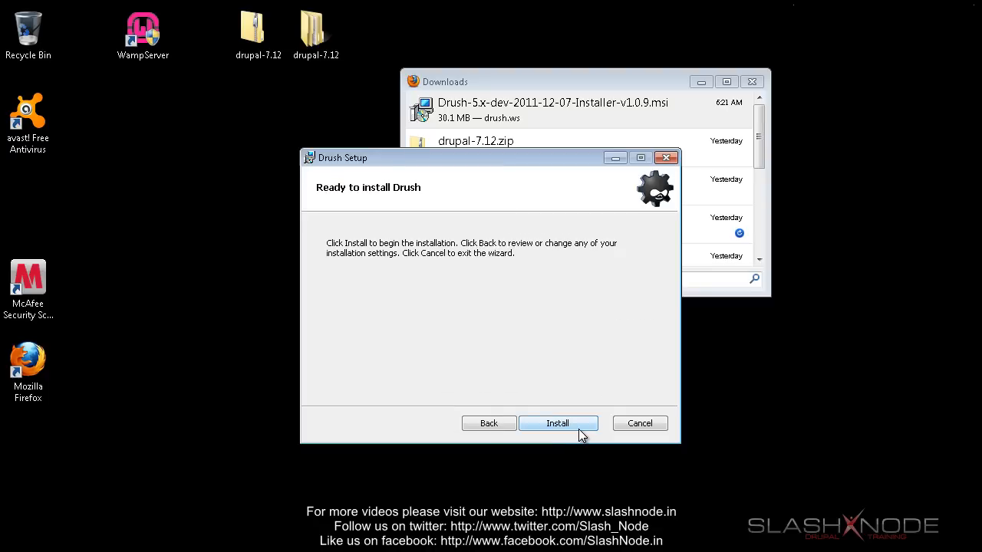
{"action": "left_click", "coordinate": [557, 422]}
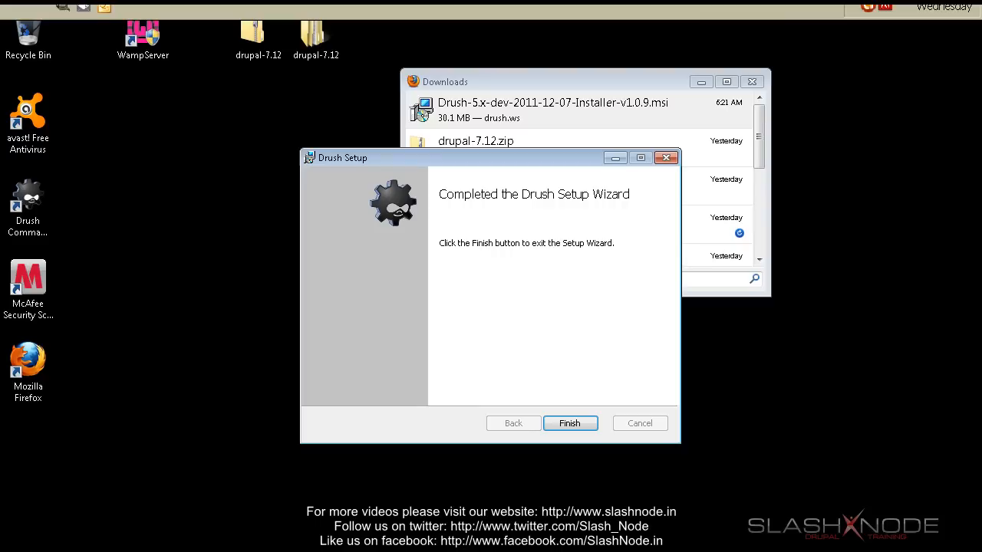
{"action": "mouse_move", "coordinate": [556, 327]}
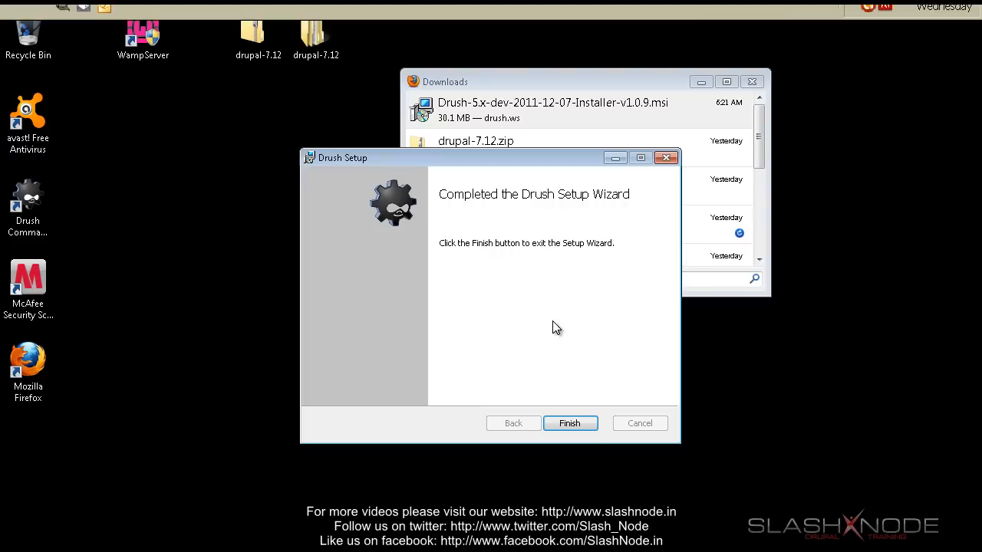
{"action": "mouse_move", "coordinate": [571, 406]}
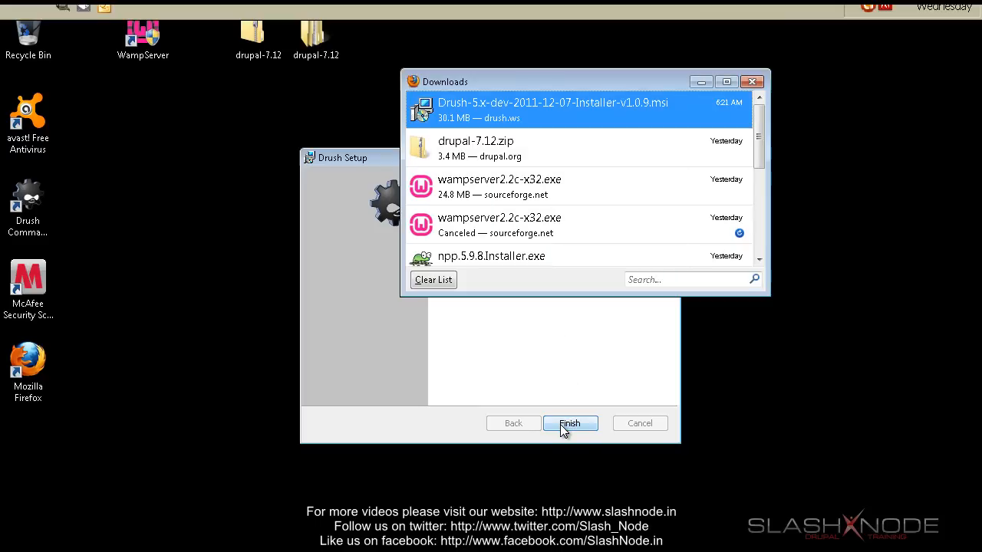
Close the finished Drush Setup wizard and run 'drush' to list its available commands.
{"action": "left_click", "coordinate": [570, 423]}
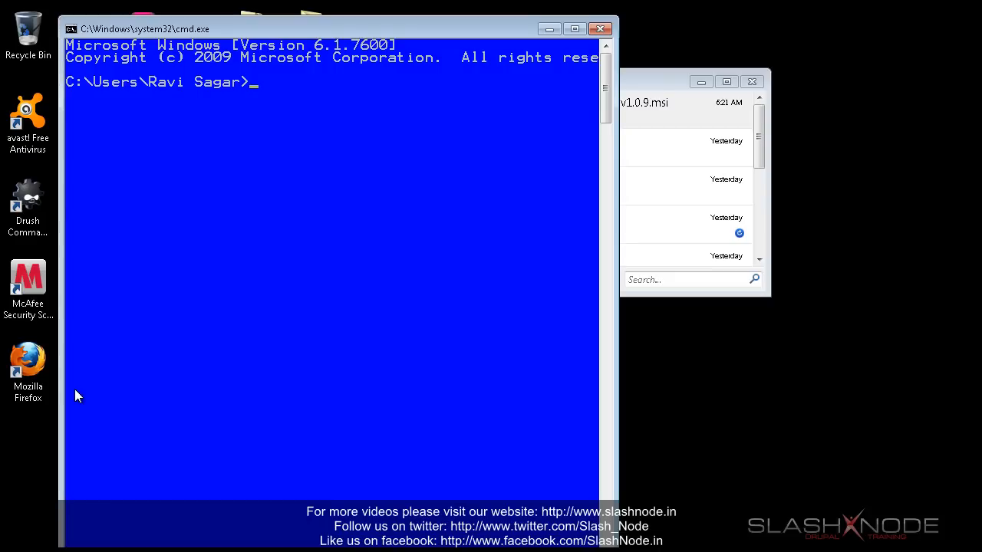
{"action": "type", "text": "drush"}
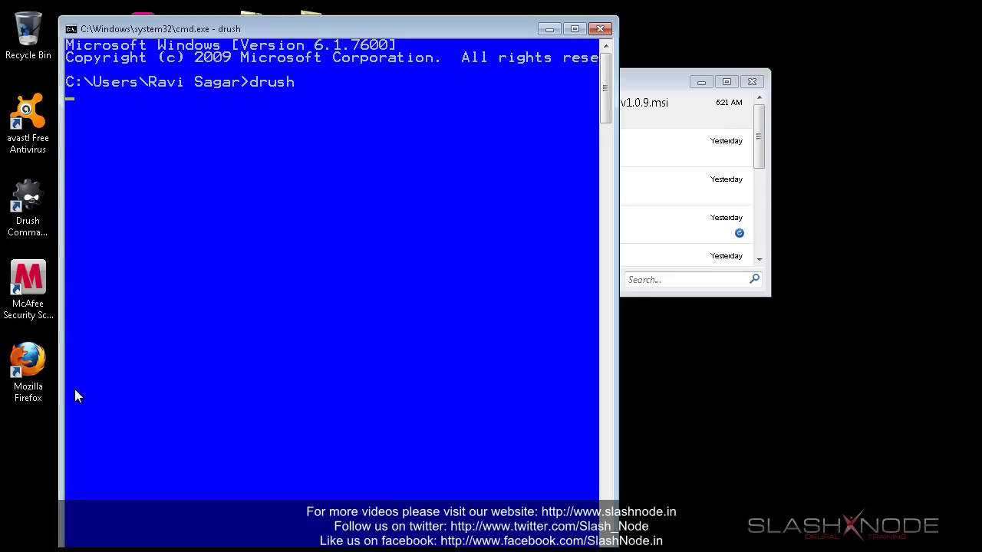
{"action": "key", "text": "Return"}
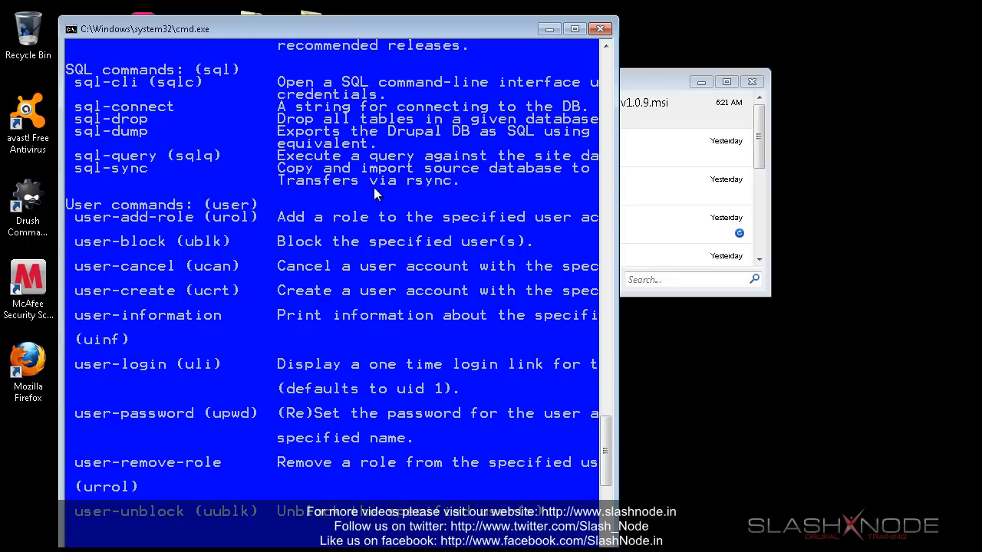
{"action": "mouse_move", "coordinate": [411, 319]}
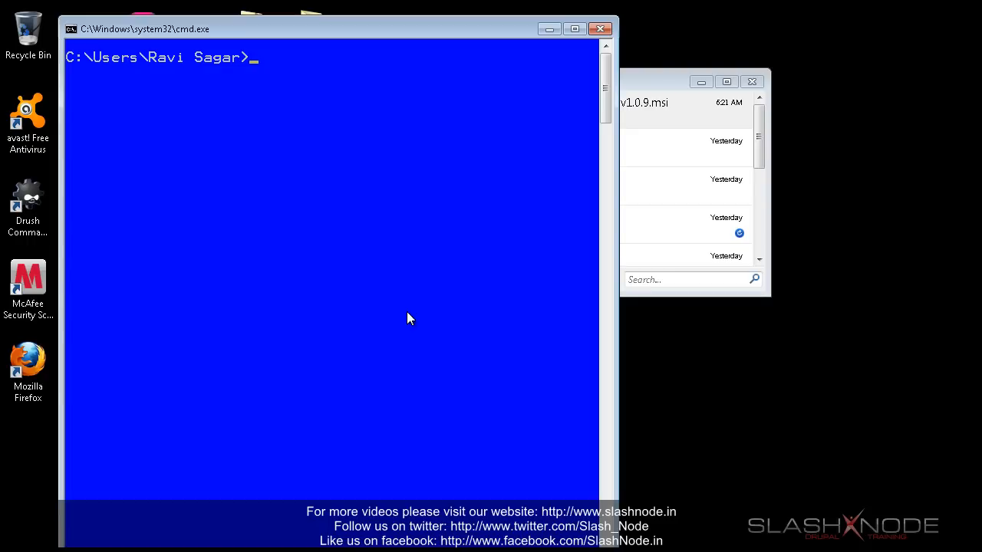
Change the command prompt directory to c:\websites.
{"action": "type", "text": "cd"}
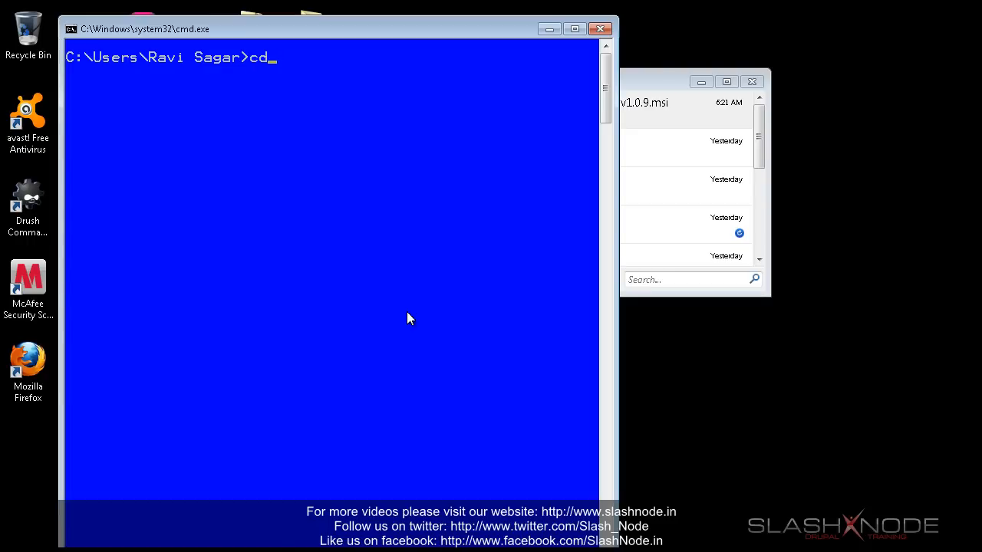
{"action": "type", "text": "c"}
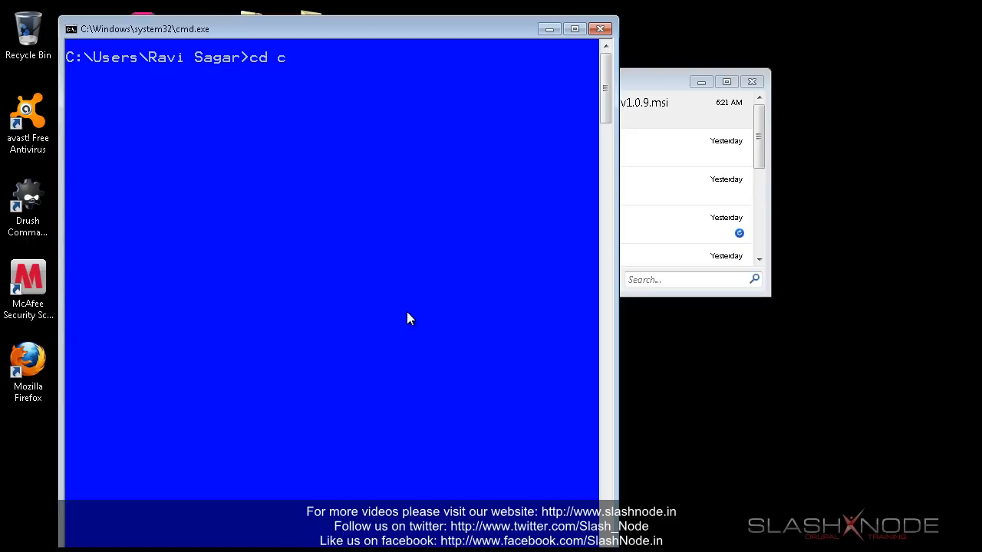
{"action": "type", "text": ":\\website"}
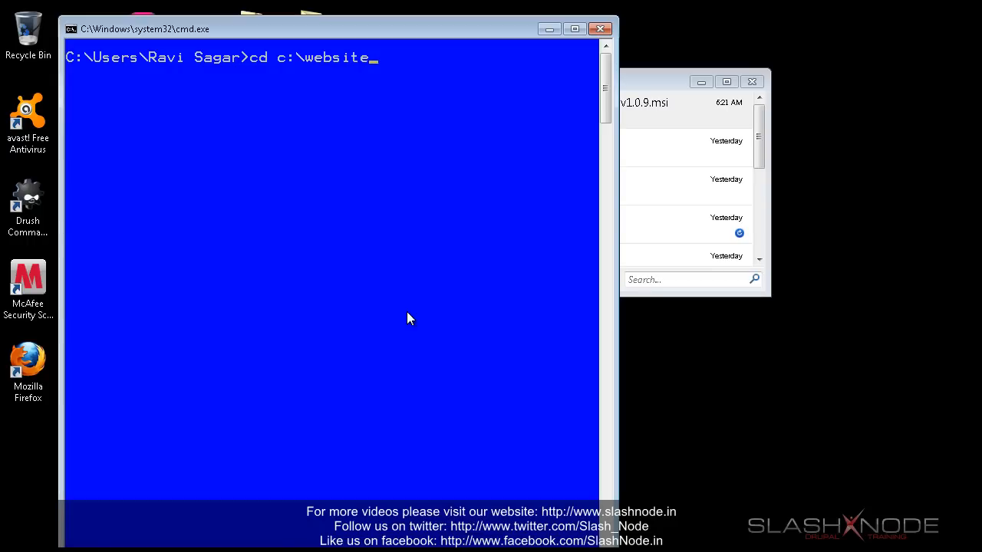
{"action": "key", "text": "Return"}
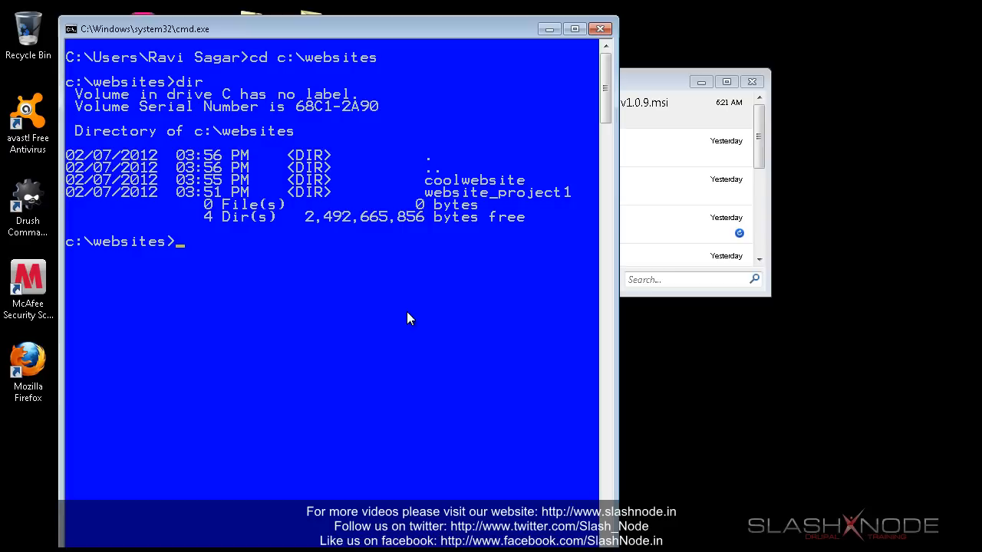
Move into the coolwebsite/drupal-7.12 folder and type drush at the prompt.
{"action": "type", "text": "cd"}
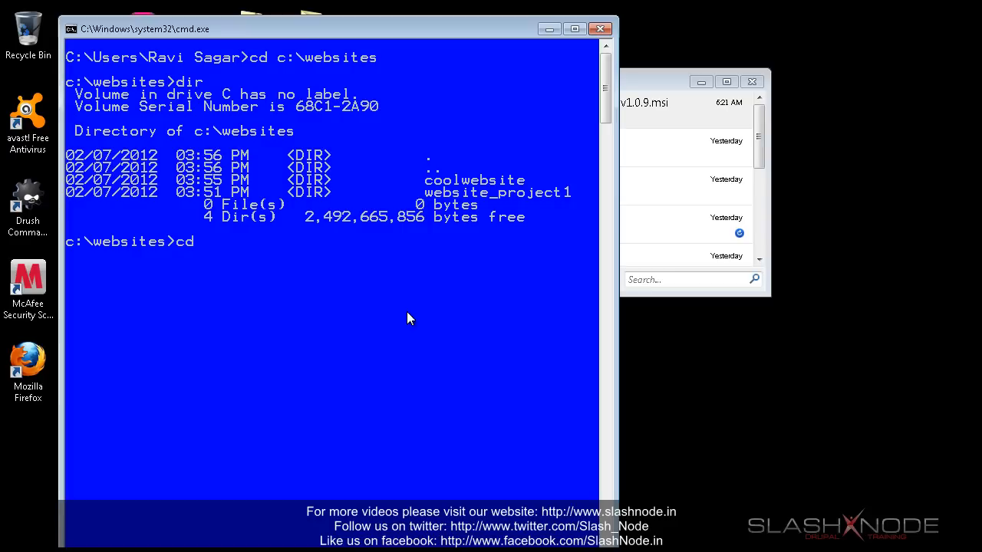
{"action": "type", "text": "cool"}
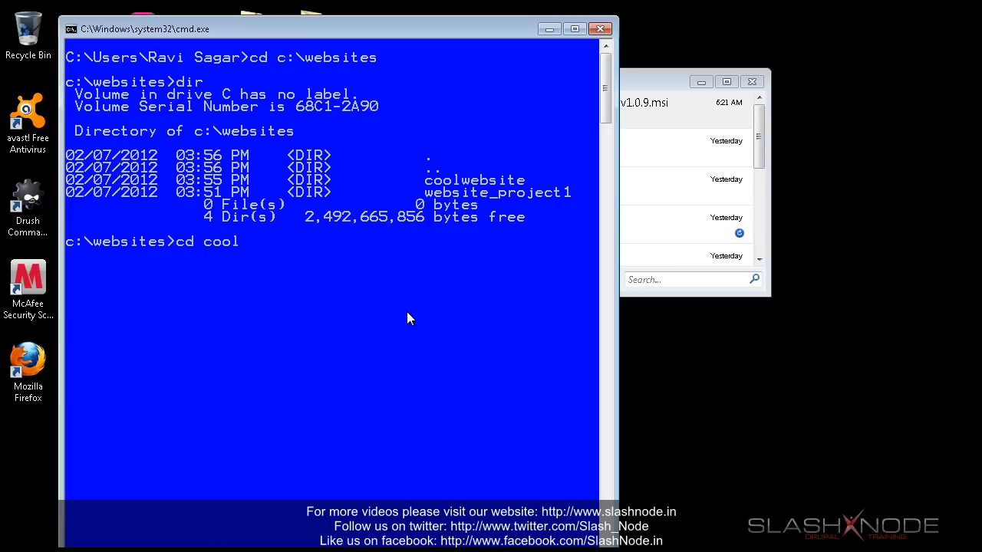
{"action": "type", "text": "website/"}
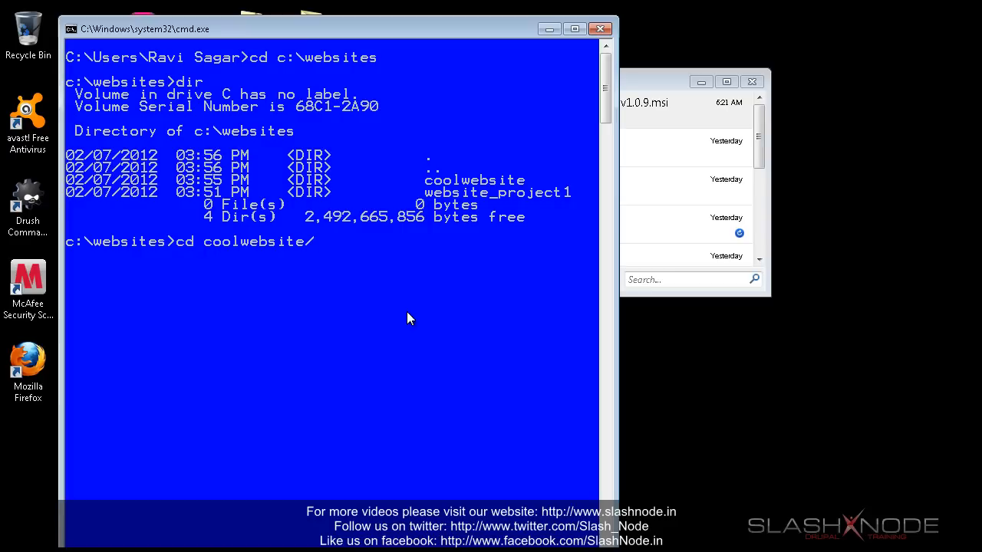
{"action": "type", "text": "drupal-7.12"}
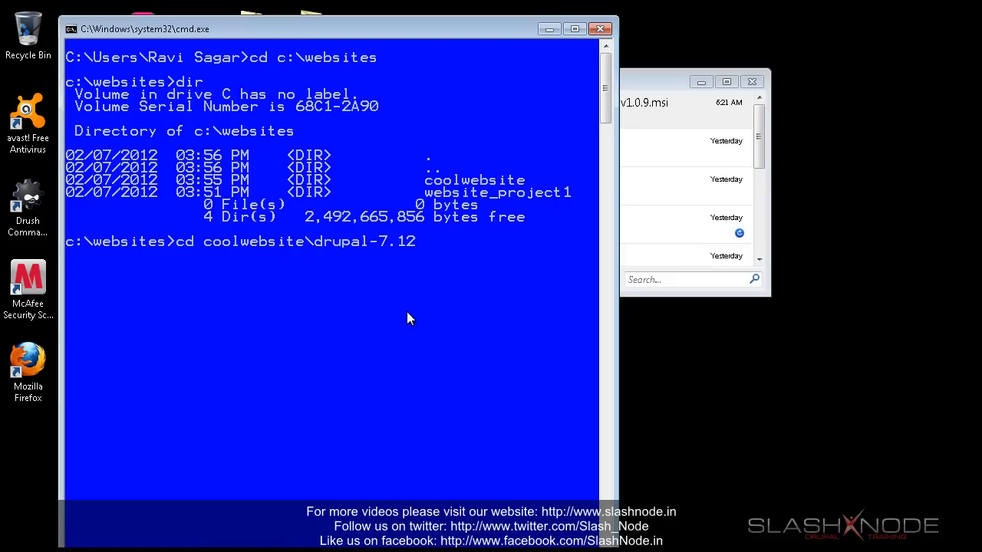
{"action": "key", "text": "Return"}
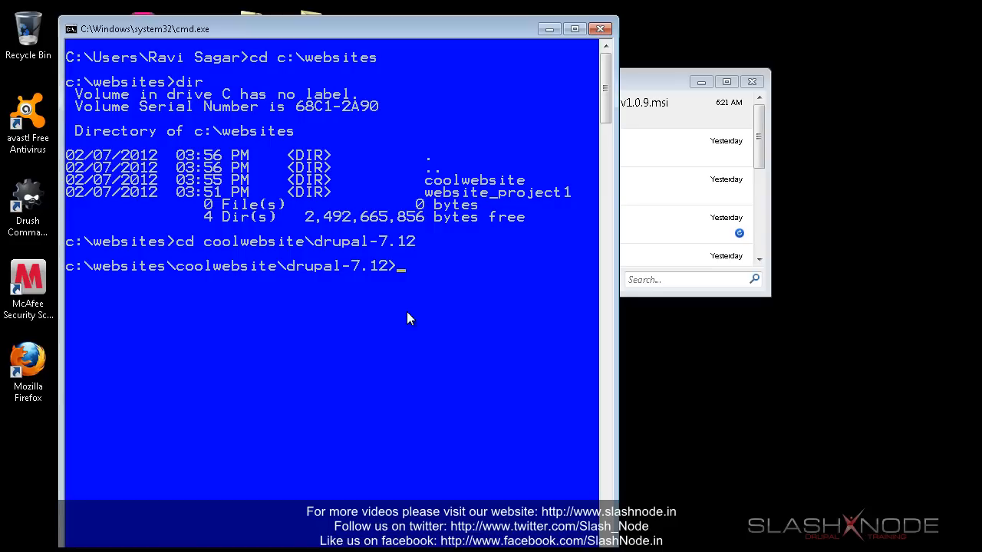
{"action": "type", "text": "drush"}
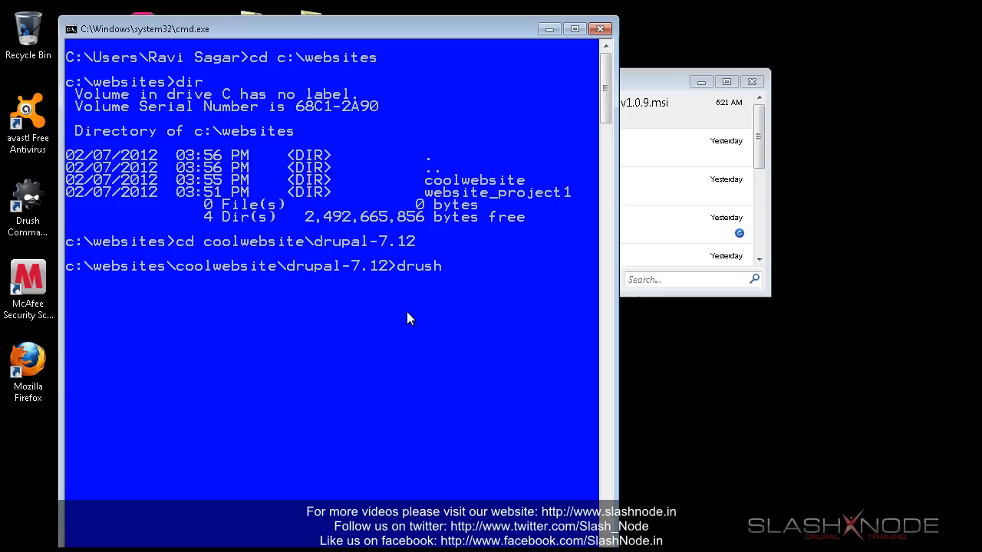
Run 'drush status' to report Drupal 7.12, garland themes, Drush 5.0-dev and the coolwebsite root.
{"action": "type", "text": "status"}
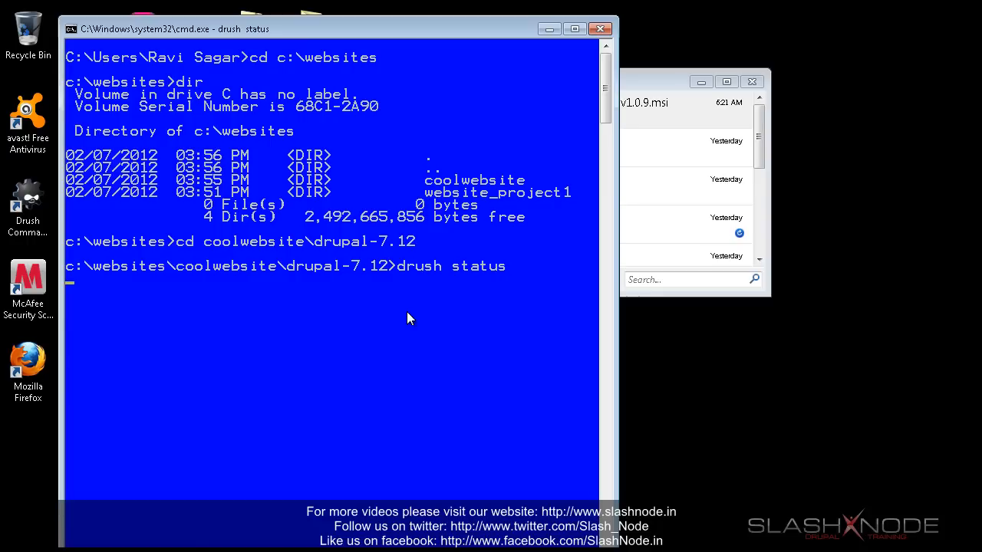
{"action": "key", "text": "Return"}
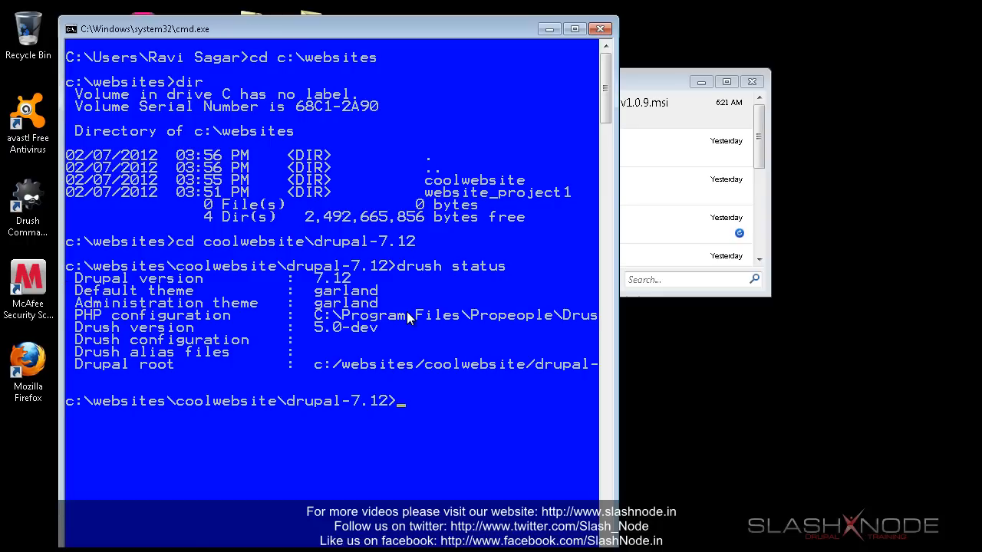
{"action": "mouse_move", "coordinate": [334, 303]}
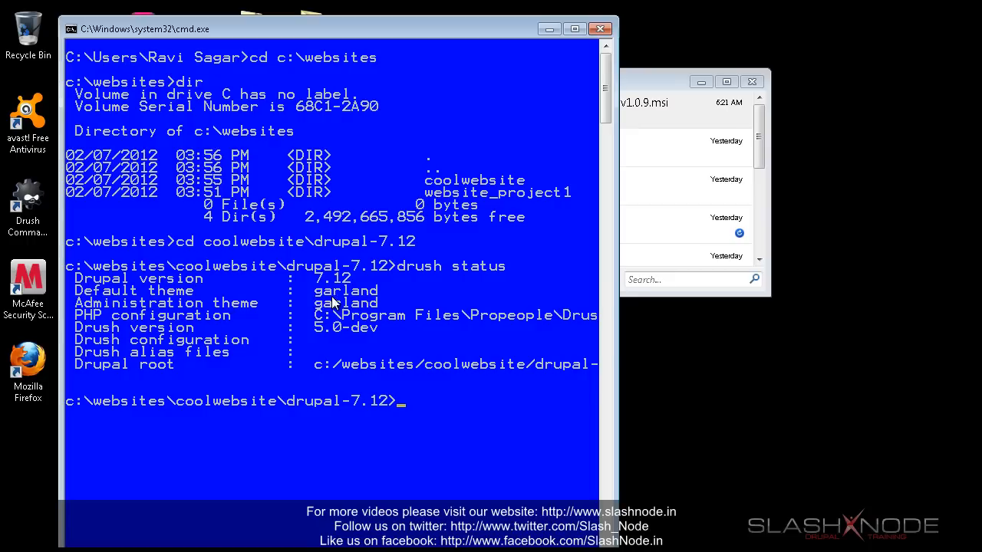
{"action": "mouse_move", "coordinate": [329, 303]}
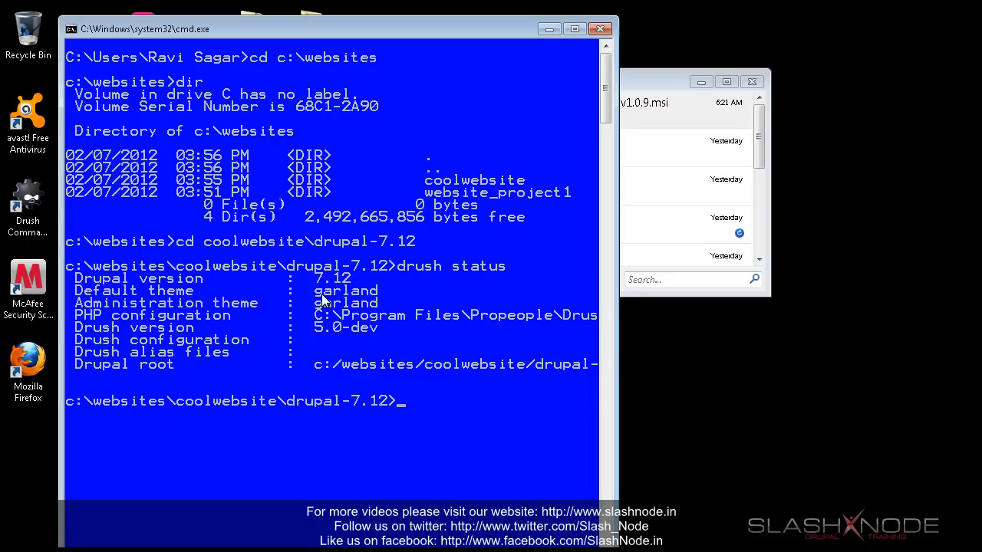
{"action": "mouse_move", "coordinate": [341, 351]}
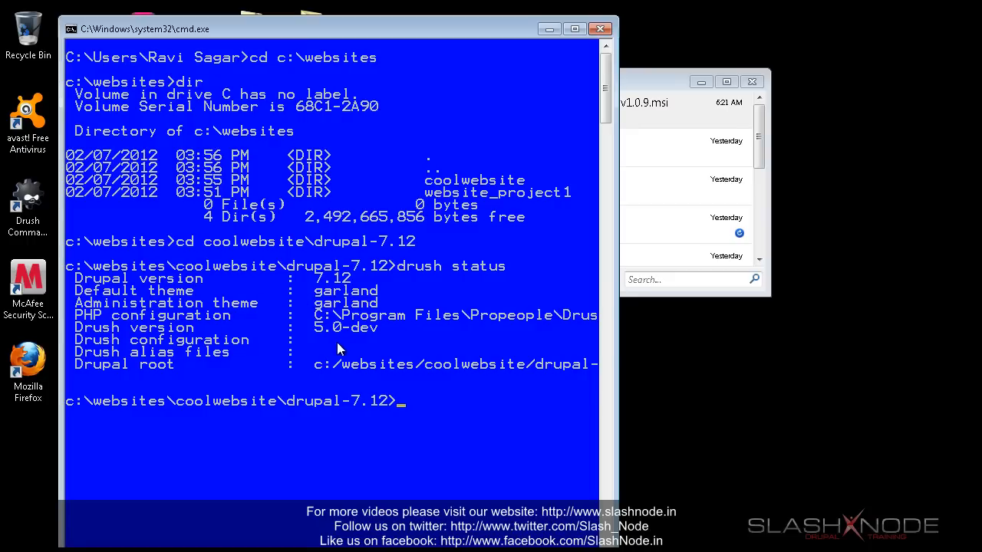
{"action": "mouse_move", "coordinate": [191, 366]}
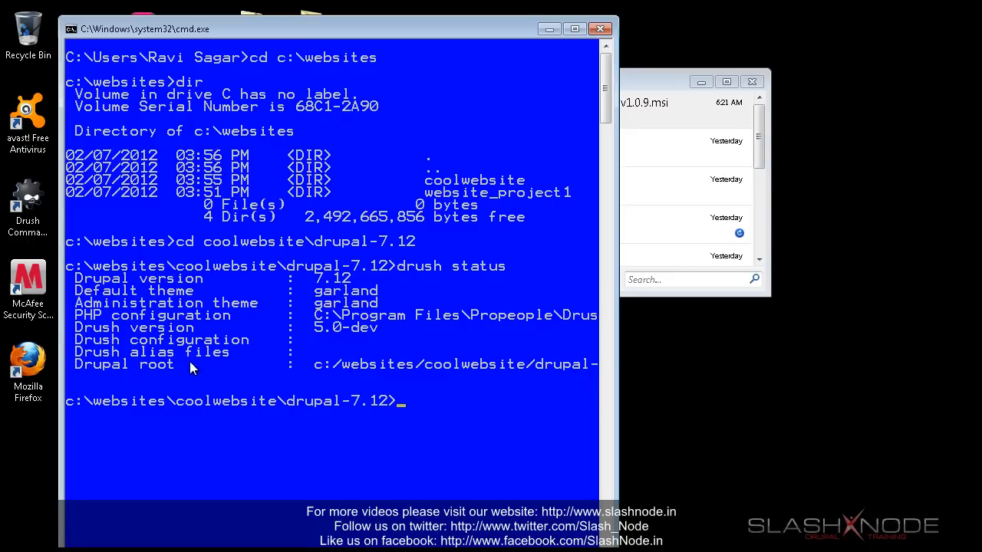
{"action": "mouse_move", "coordinate": [184, 384]}
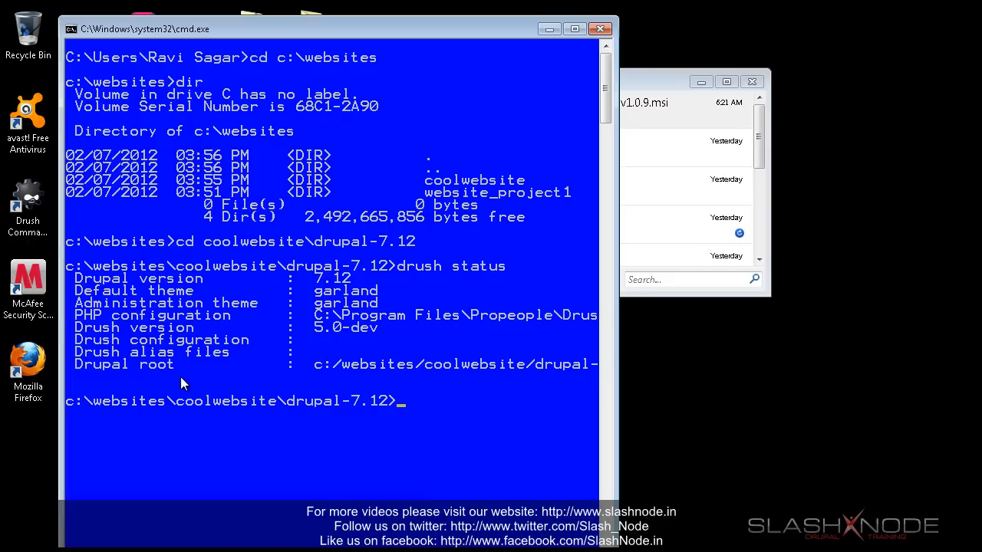